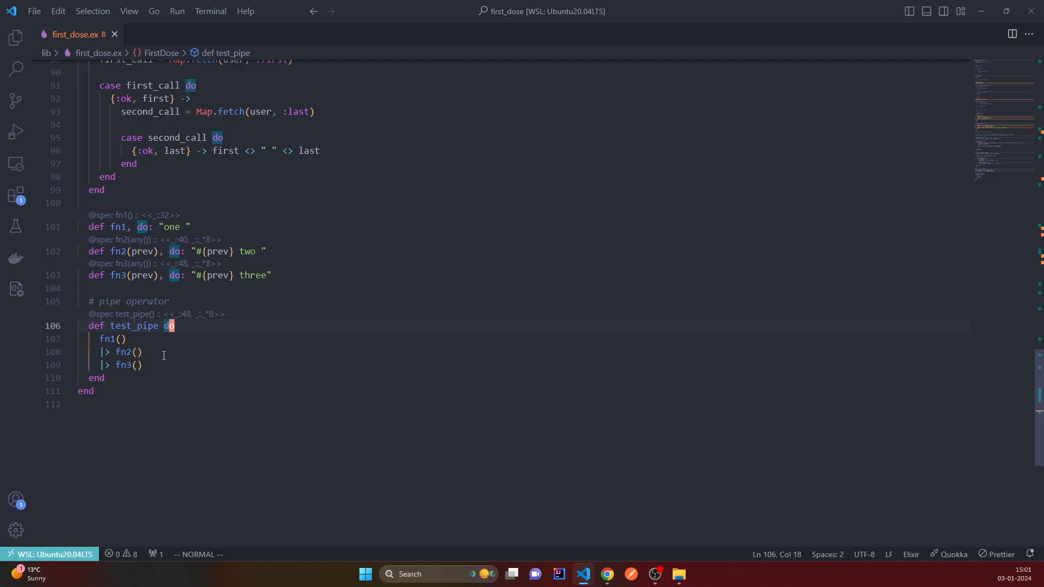
mouse_move(121, 239)
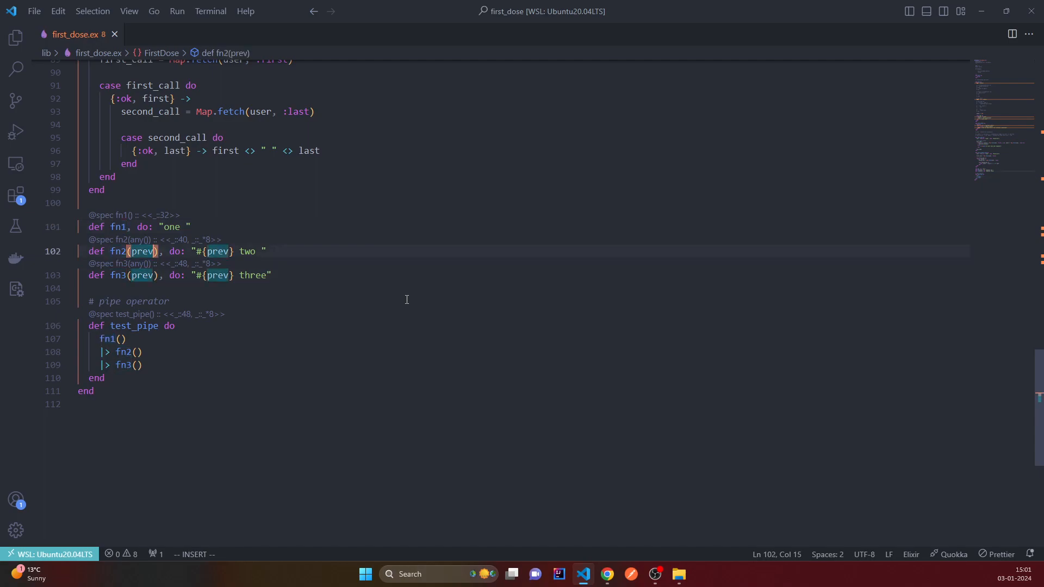
- Add a num parameter to fn2 and fn3 and interpolate #{num} into fn2's string
text(, num)
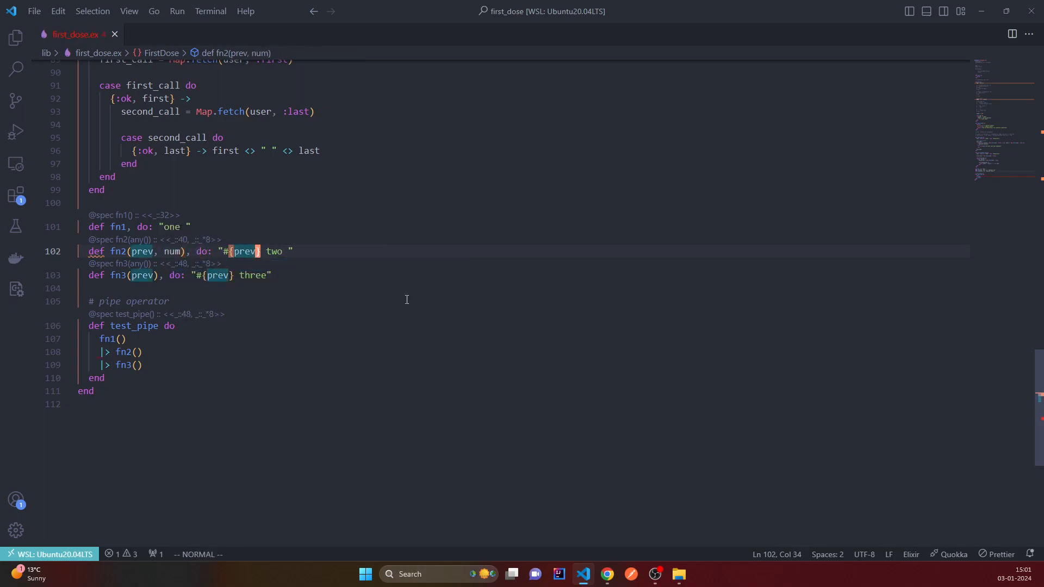
text(num)
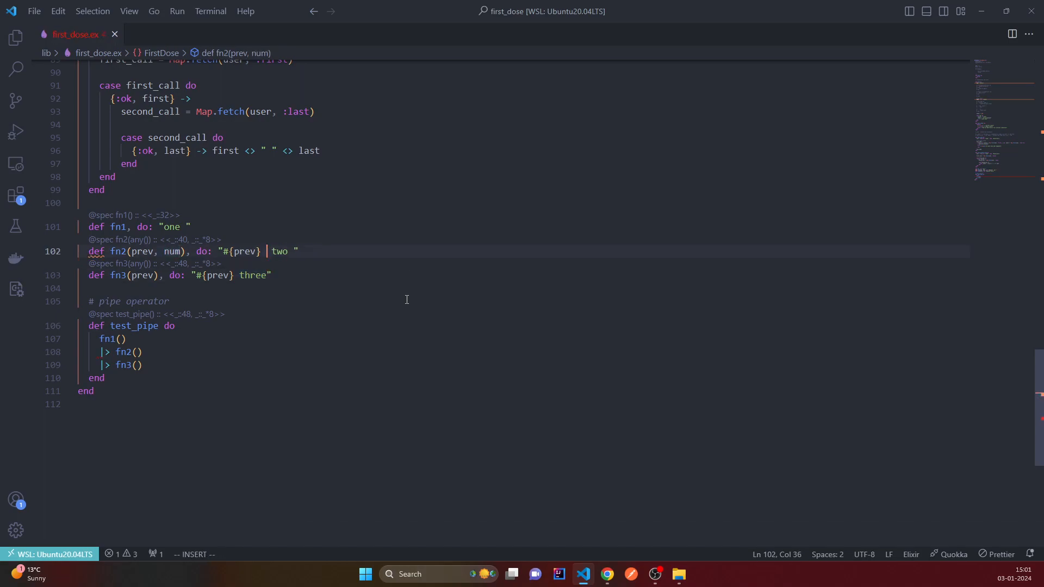
text(#{num)
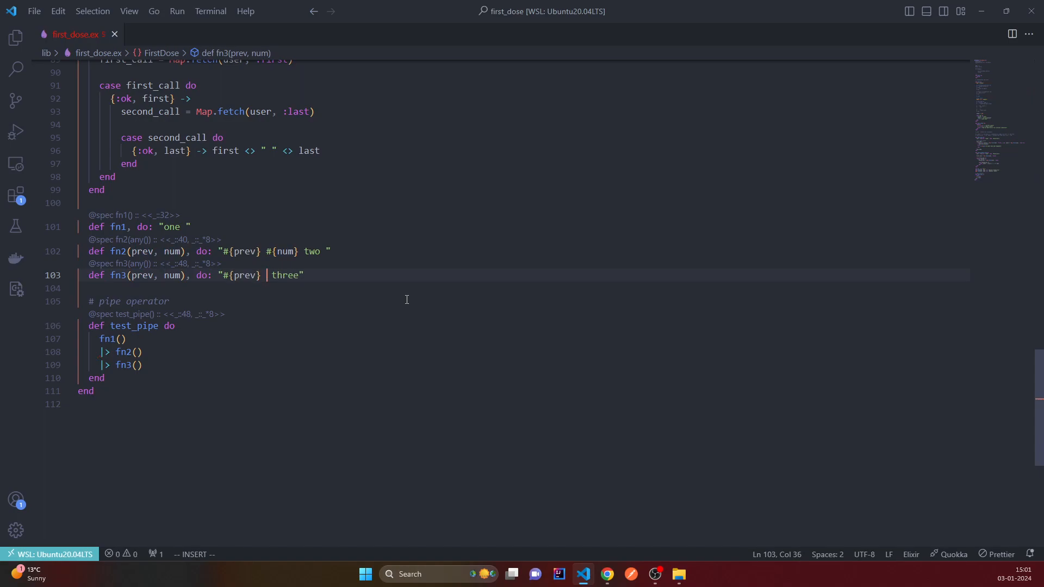
text(#{})
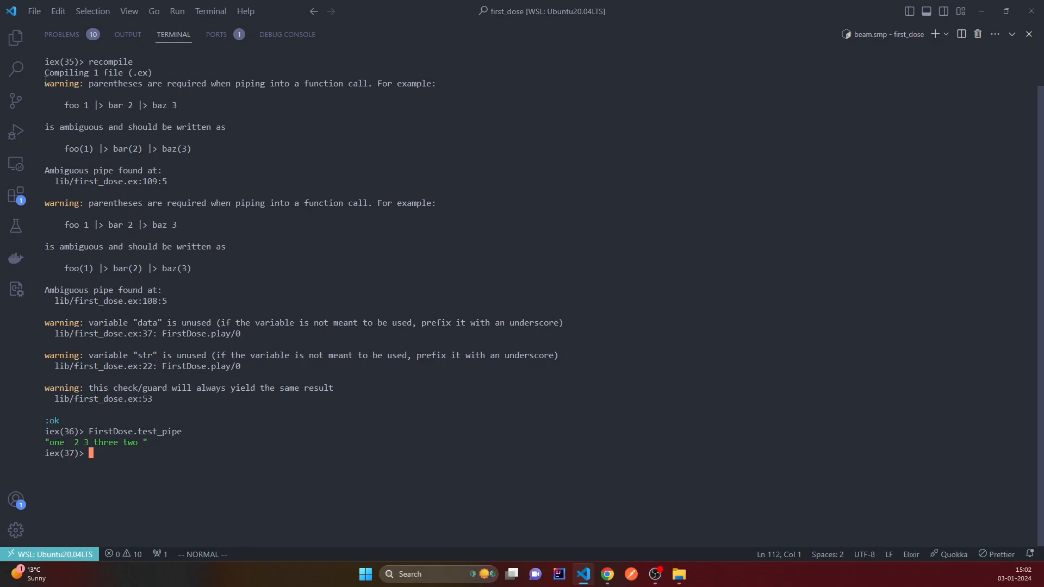
- Rewrite the pipe calls as fn2(1) and fn3(2) with parenthesised arguments
triple_click(233, 84)
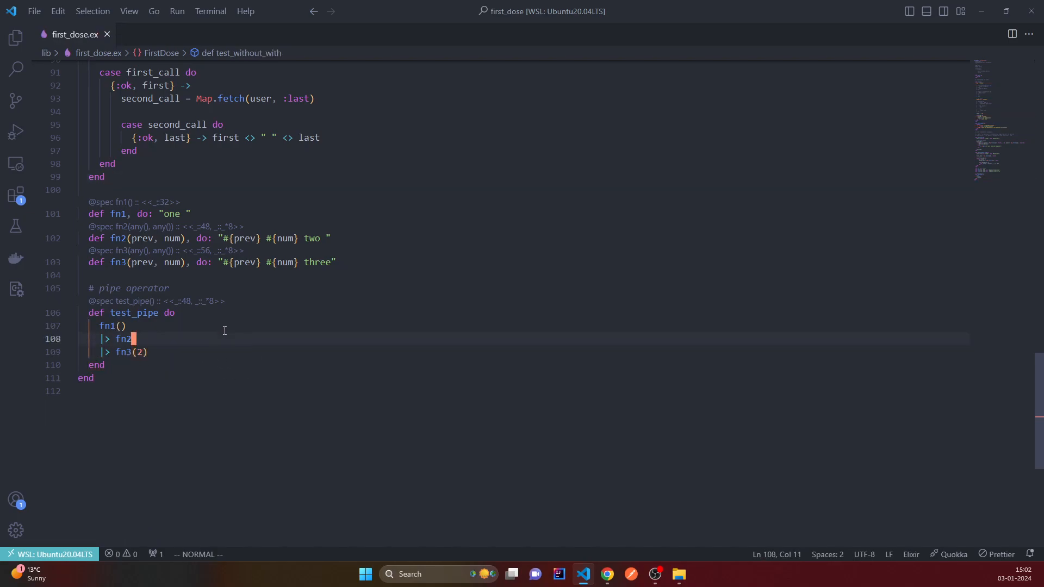
text((1))
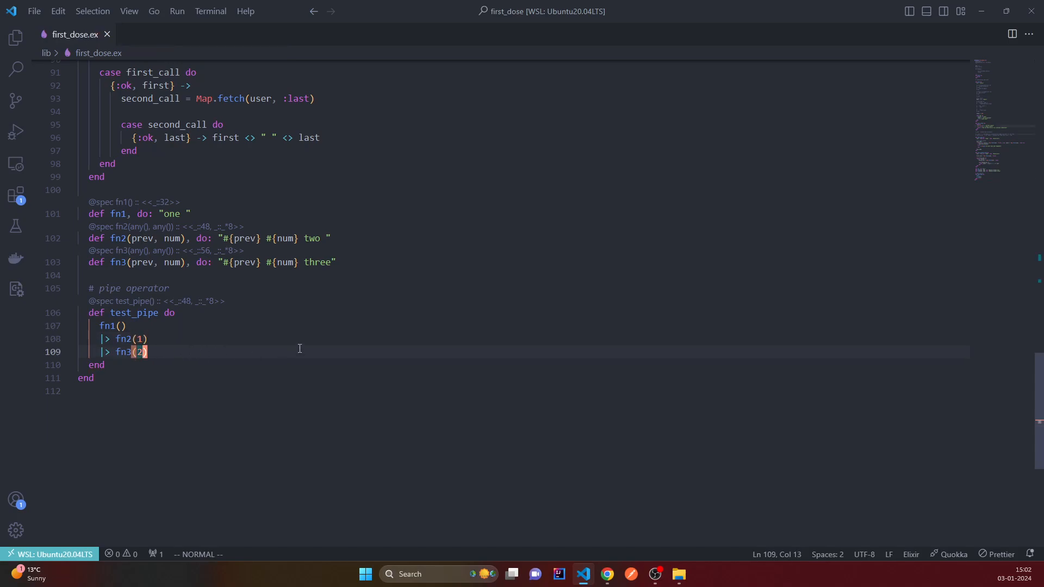